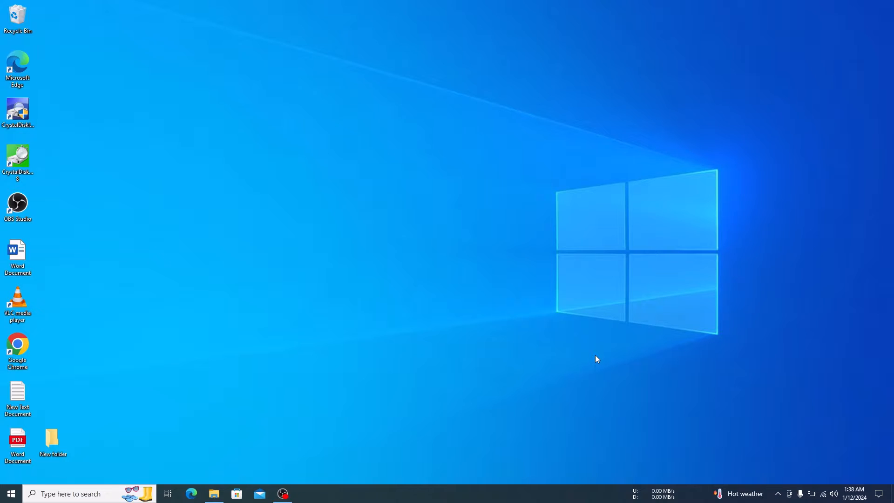
mouse_move(593, 350)
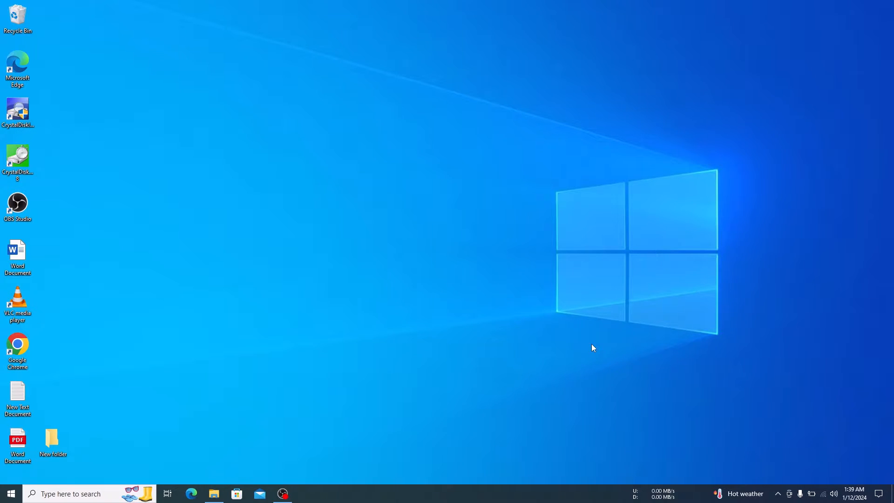
mouse_move(577, 351)
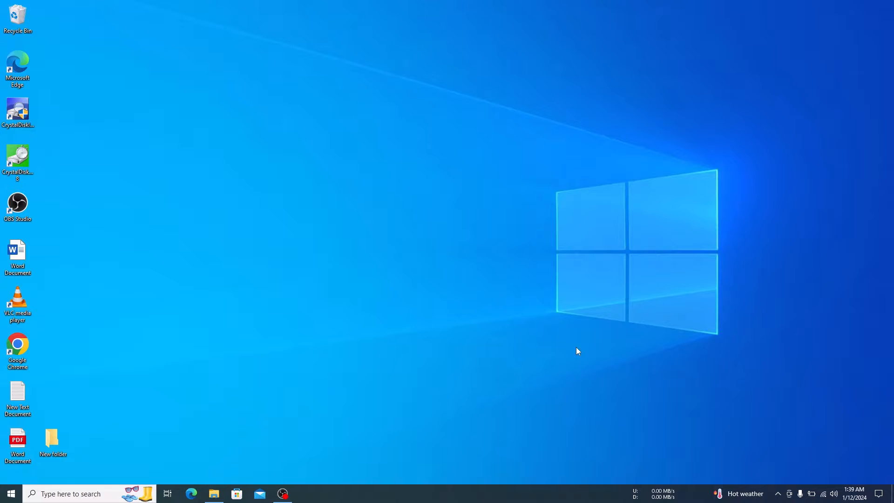
mouse_move(214, 494)
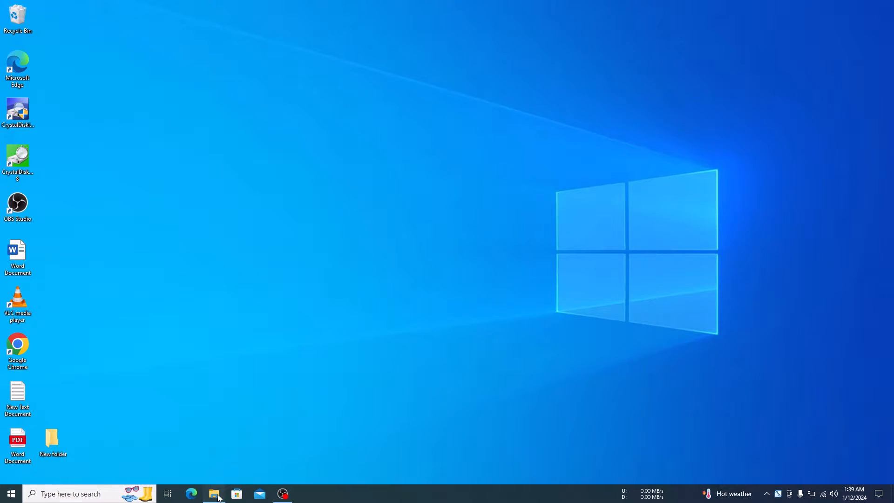
- Navigate from This PC through Local Disk (C:) and Windows to C:\Windows\SoftwareDistribution
click(214, 493)
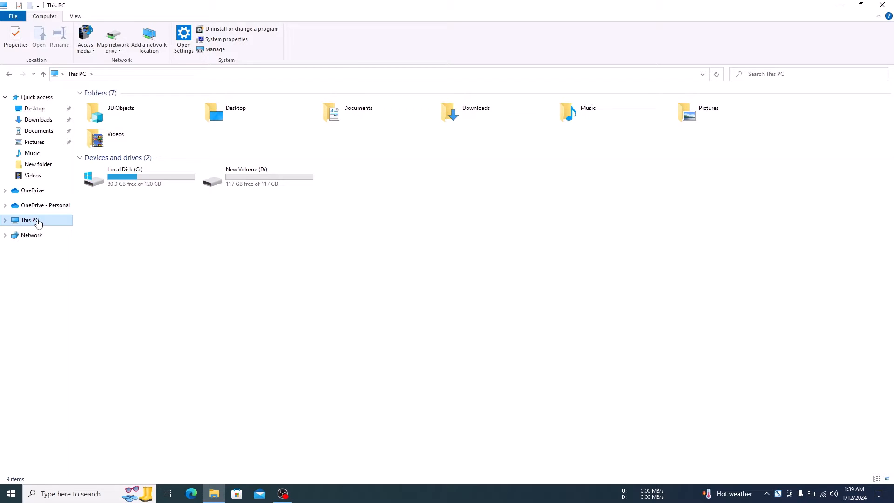
click(138, 176)
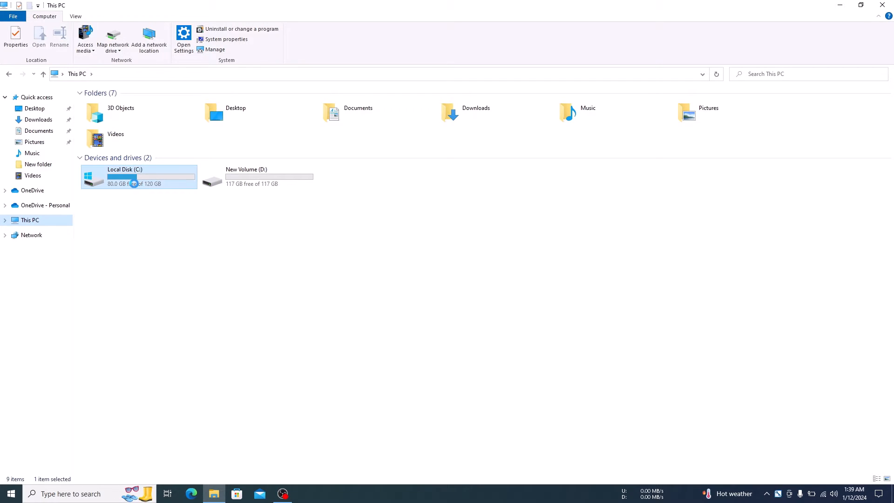
double_click(124, 176)
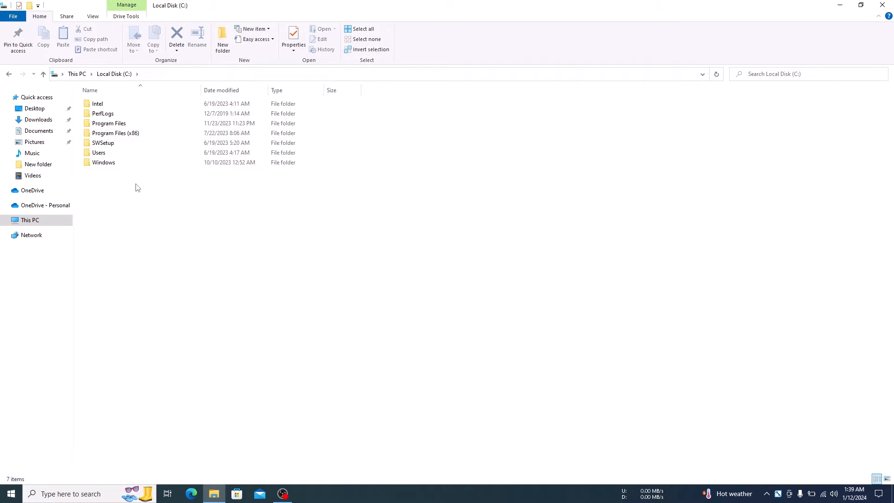
double_click(103, 163)
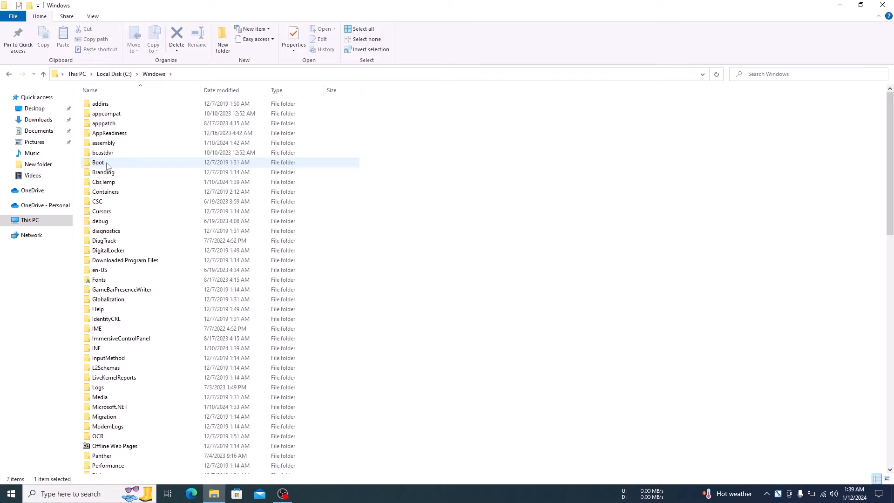
mouse_move(167, 181)
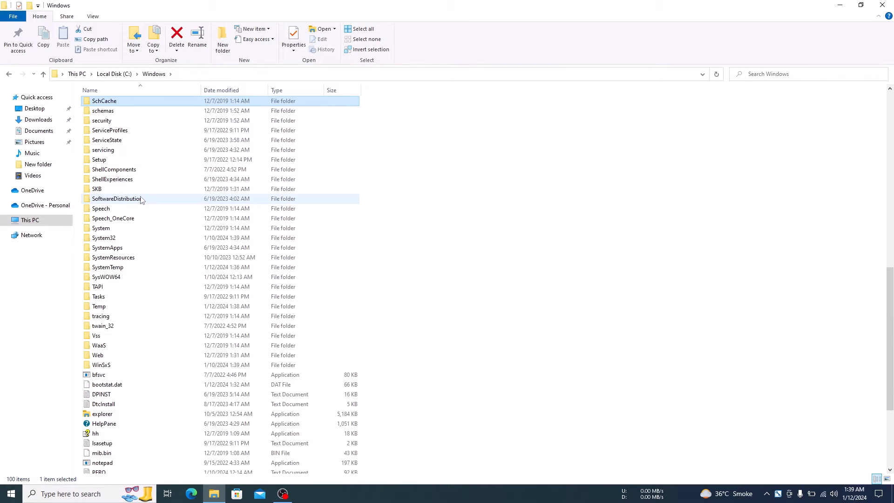
mouse_move(117, 198)
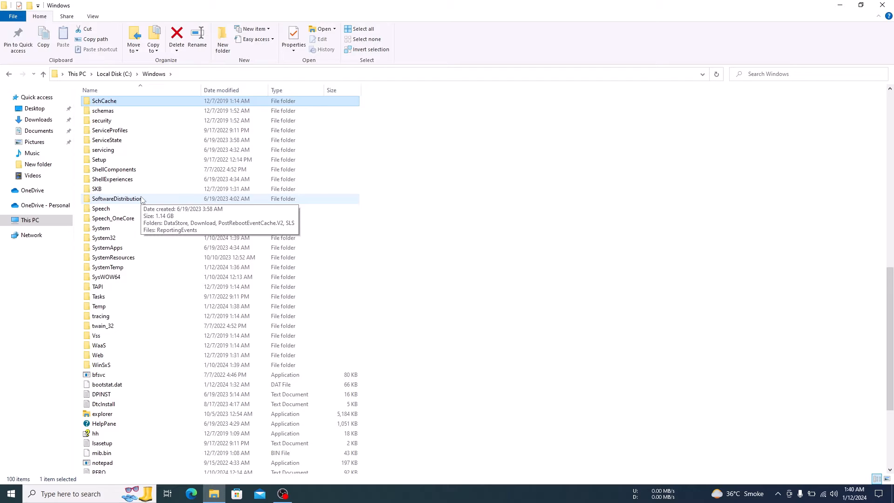
double_click(116, 199)
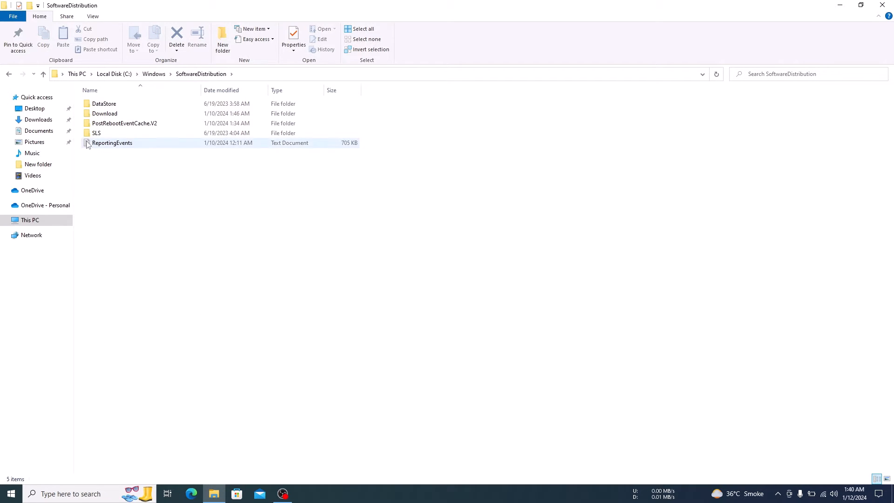
- Select every item in the Download folder and delete them all
double_click(104, 113)
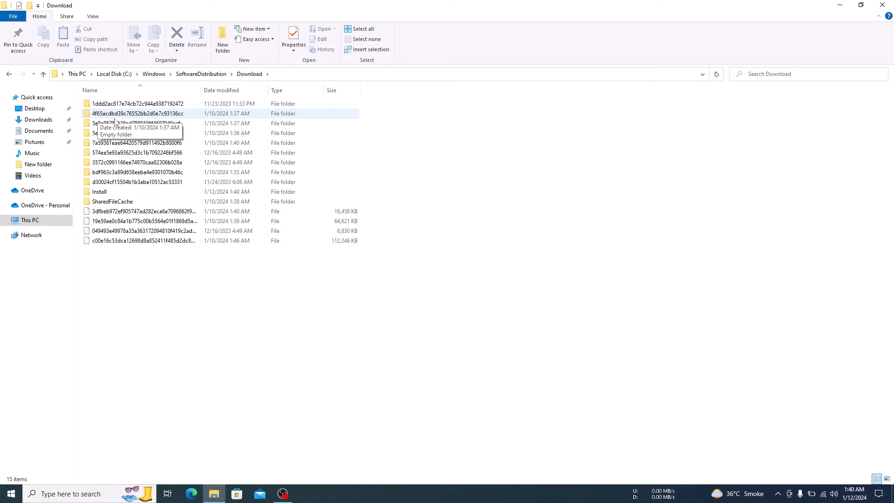
mouse_move(270, 255)
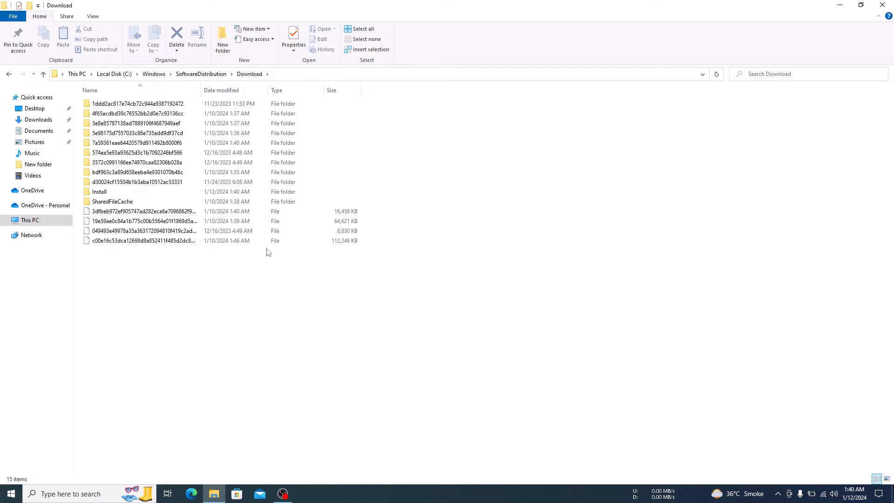
click(359, 29)
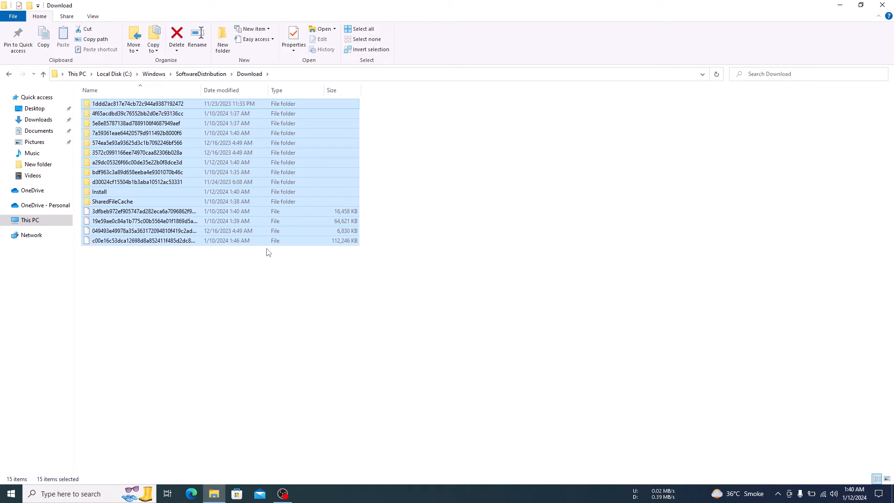
click(177, 35)
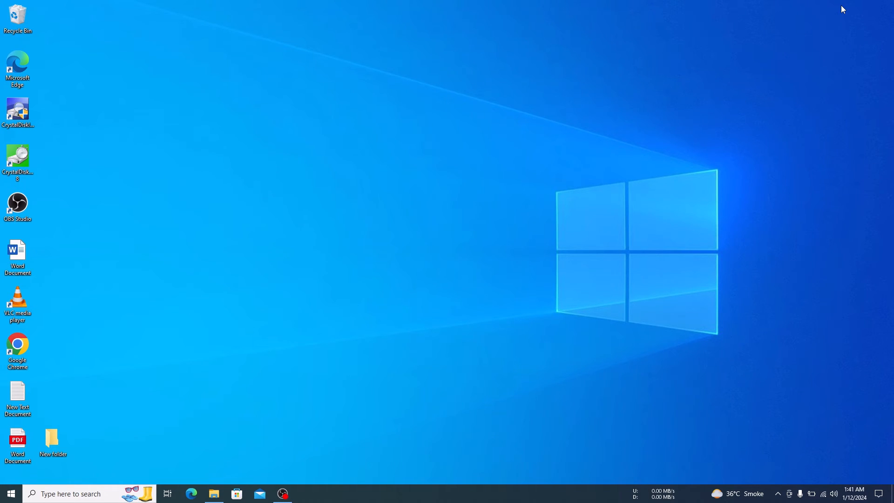
- Empty the Recycle Bin, confirming permanent deletion of its 15 items
right_click(18, 15)
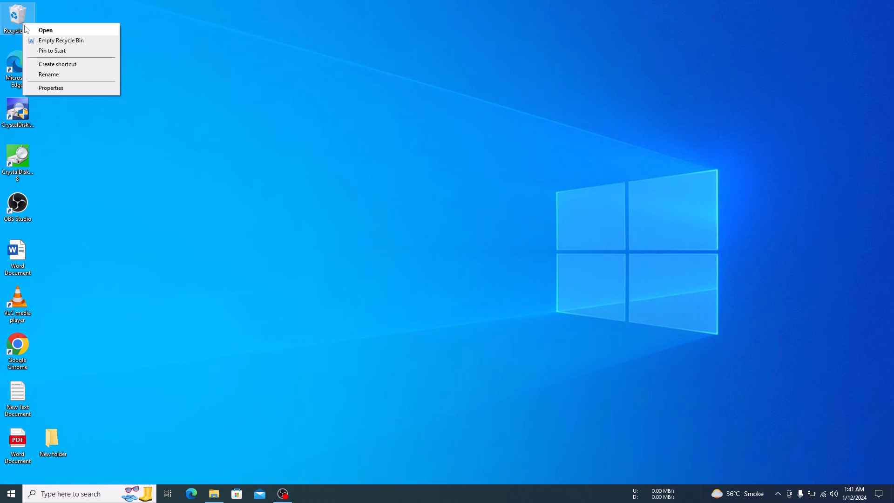
click(61, 40)
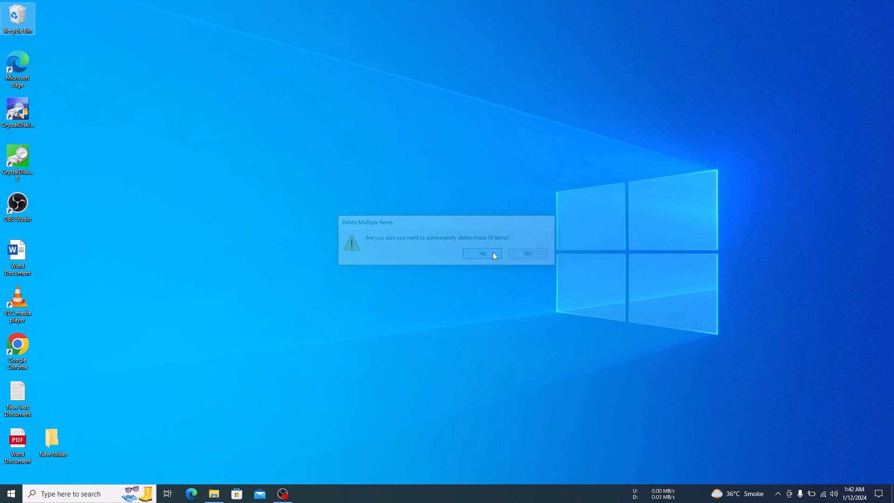
click(482, 253)
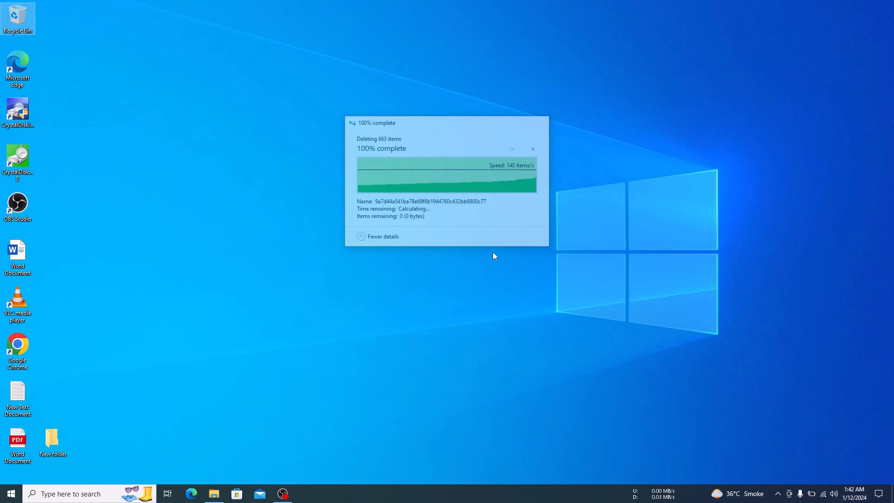
click(533, 149)
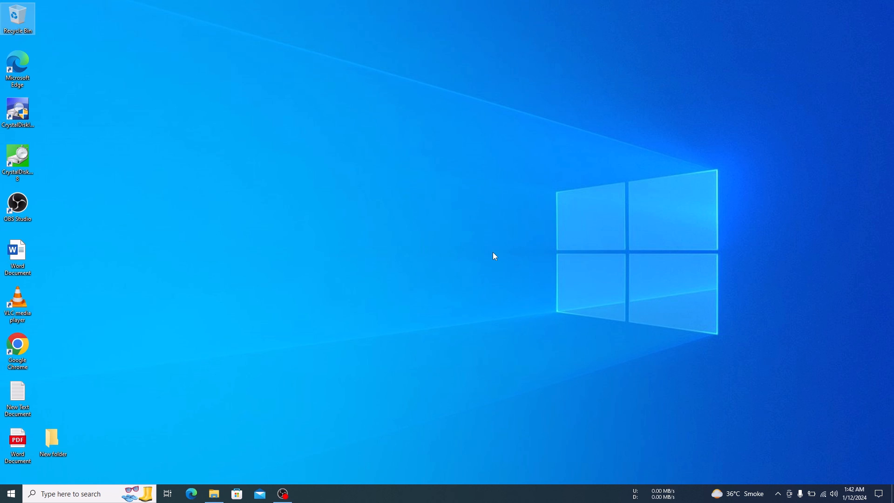